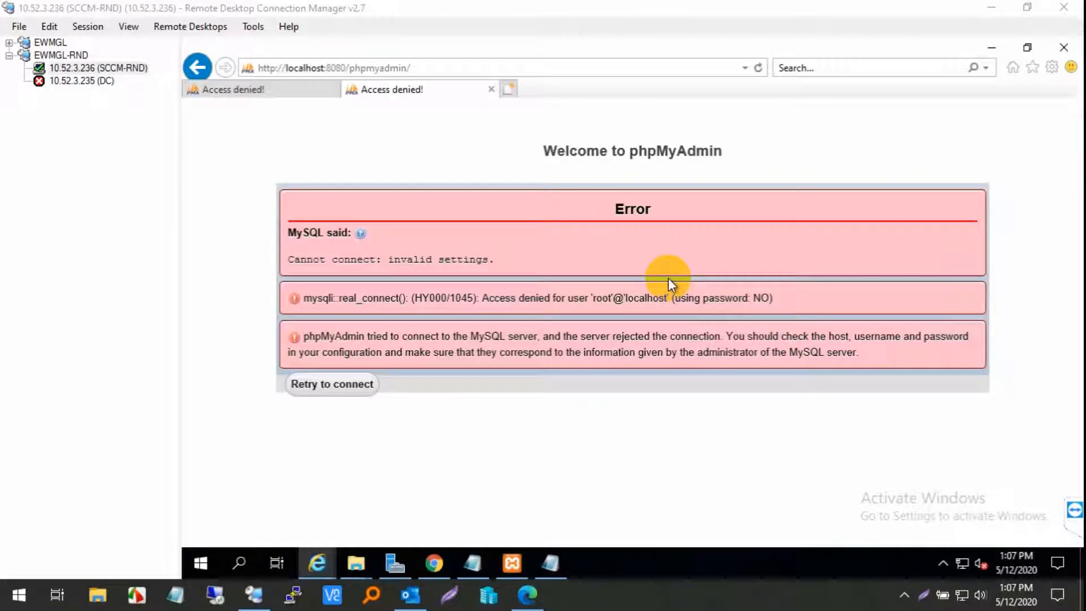
{"action": "mouse_move", "coordinate": [562, 241]}
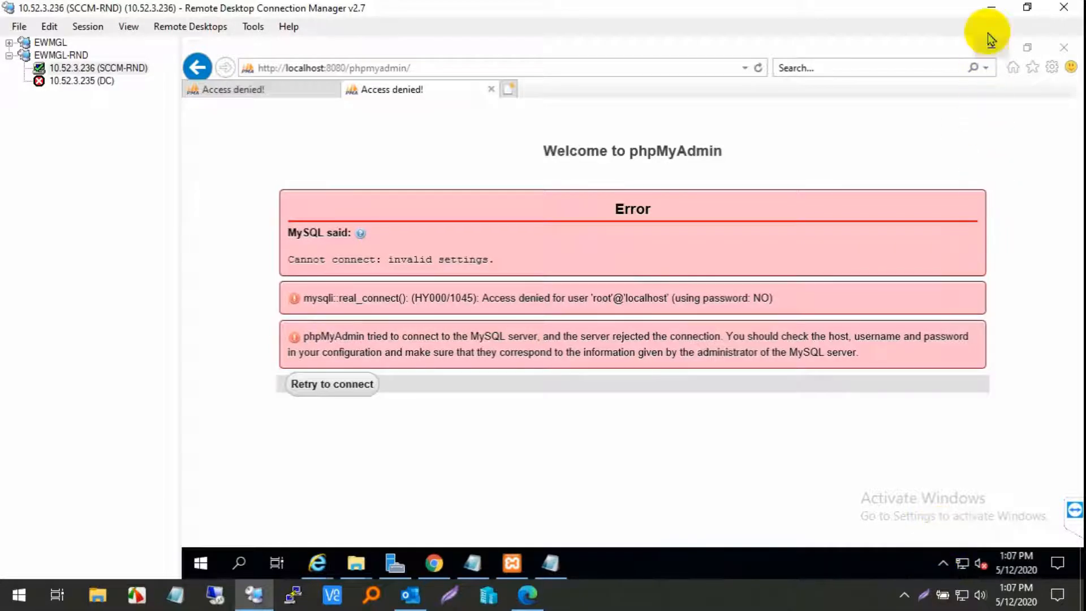
{"action": "mouse_move", "coordinate": [1023, 529]}
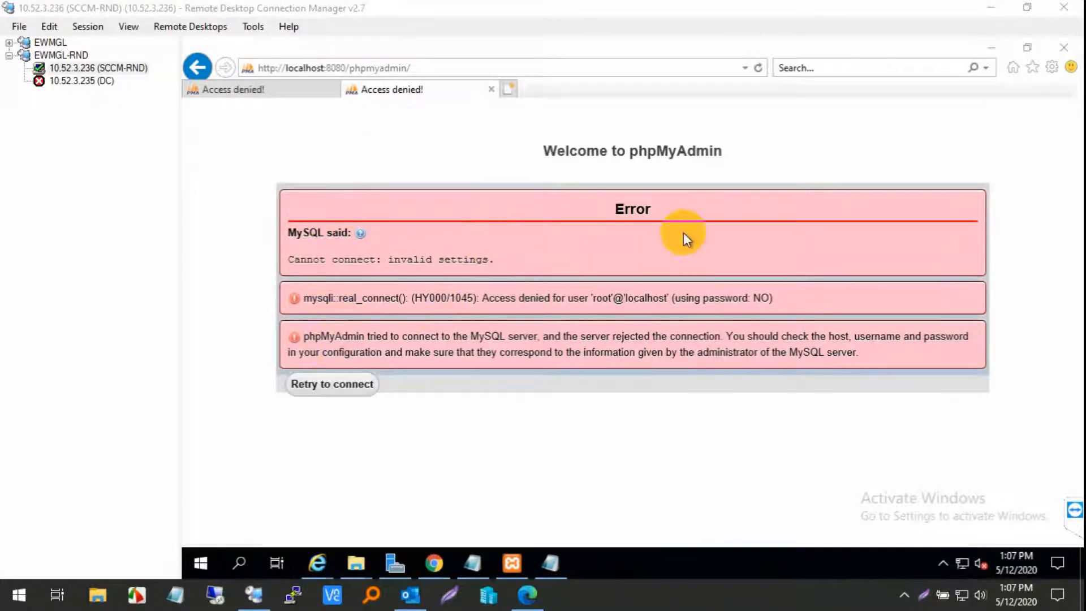
{"action": "mouse_move", "coordinate": [326, 316]}
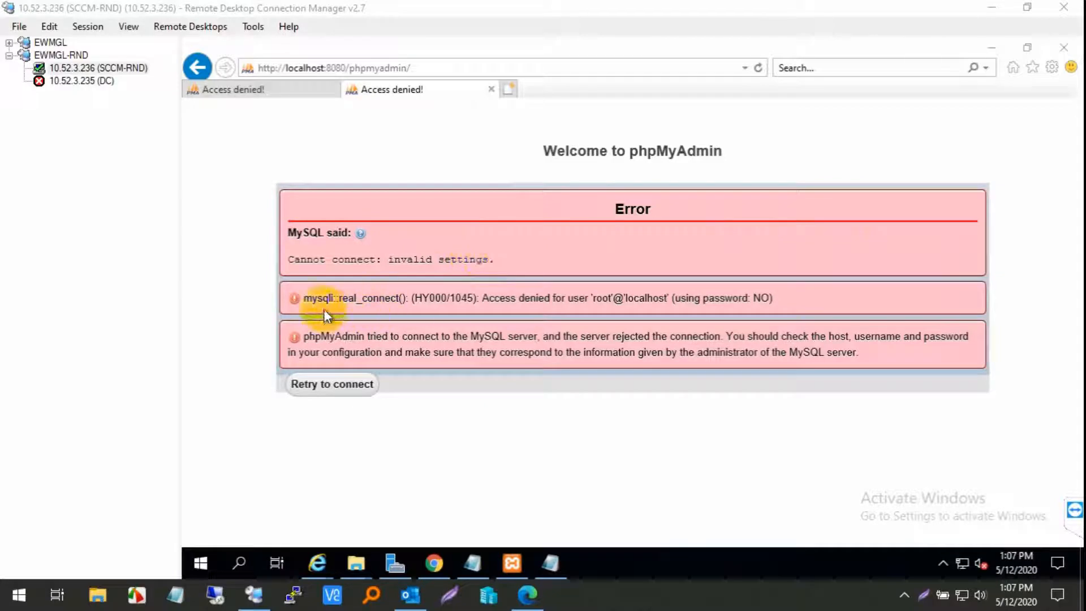
{"action": "mouse_move", "coordinate": [430, 387]}
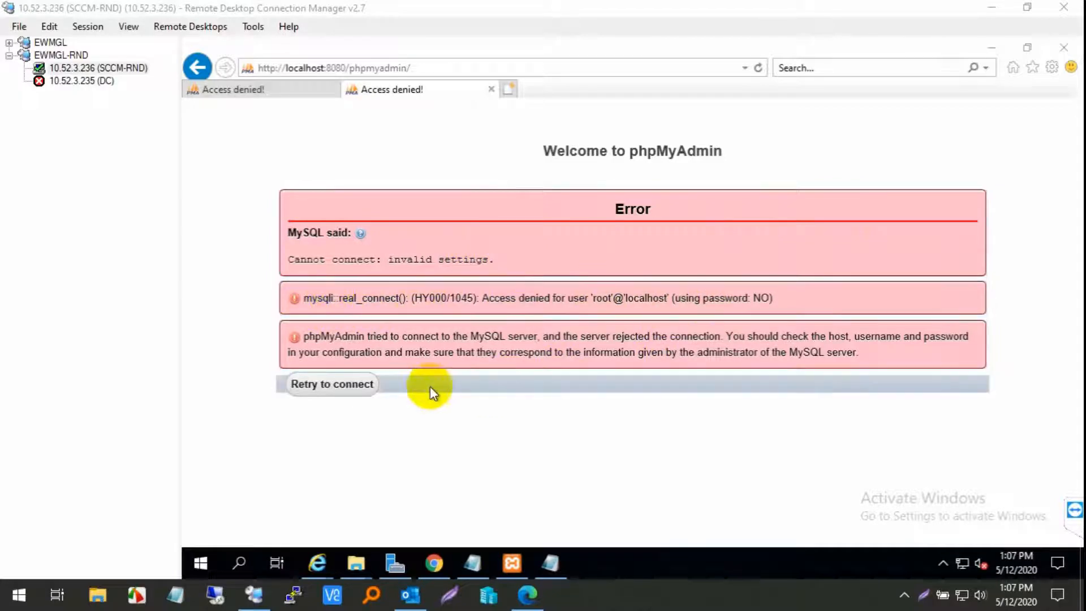
{"action": "mouse_move", "coordinate": [467, 496]}
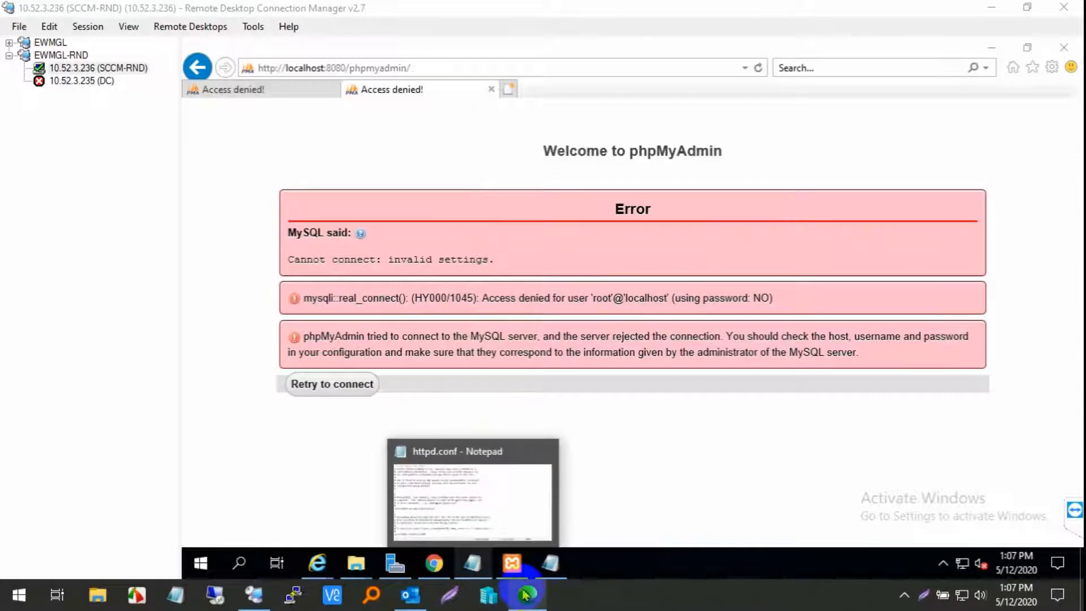
- Bring XAMPP Control Panel forward and open MySQL's my.ini via its Config button
{"action": "left_click", "coordinate": [511, 562]}
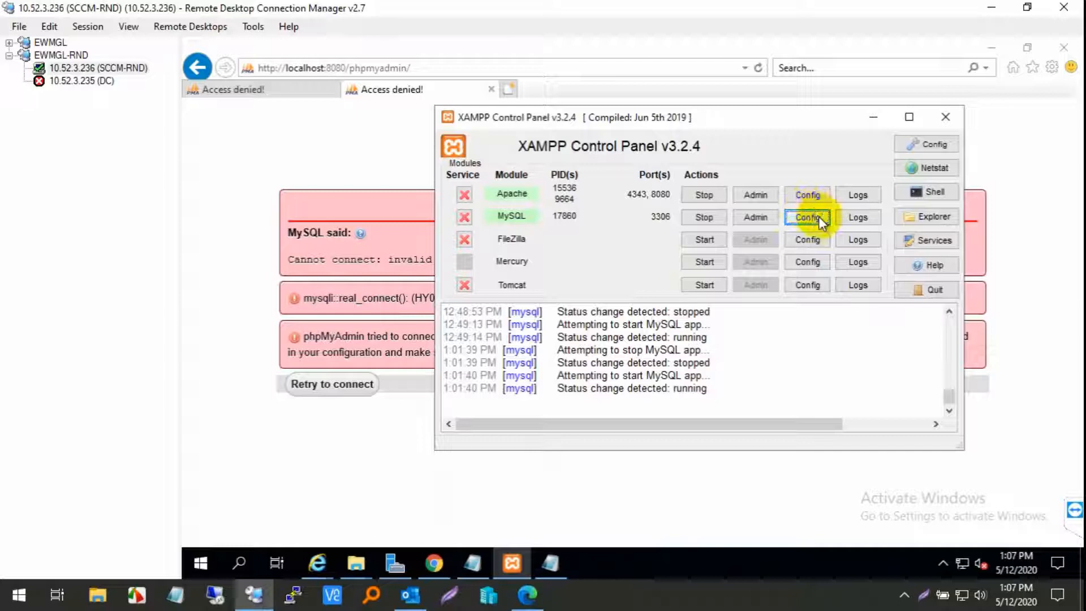
{"action": "left_click", "coordinate": [805, 218]}
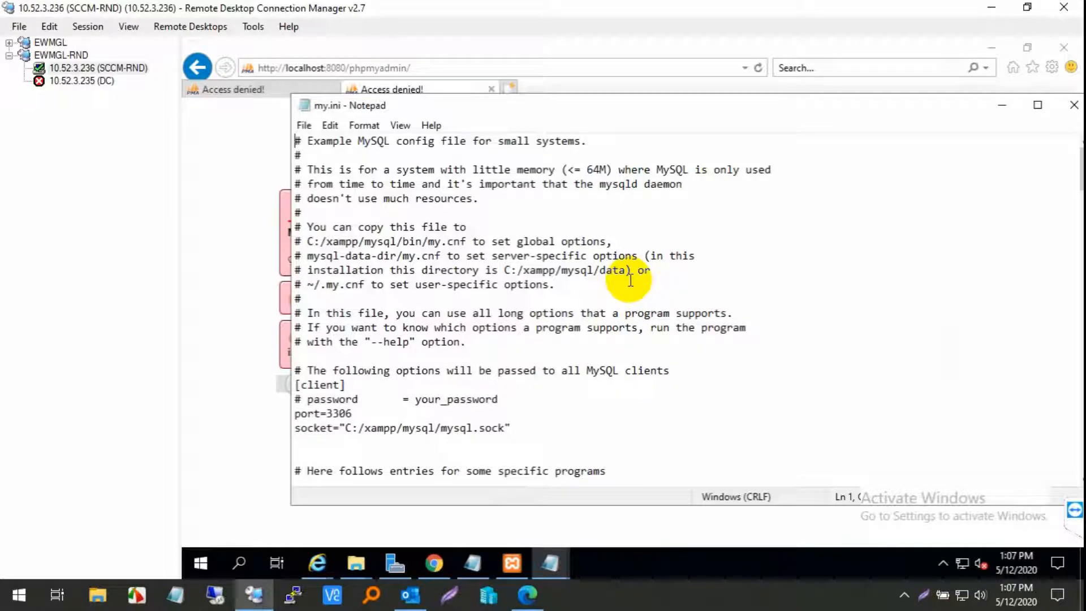
- Add a skip-grant-tables line under [mysqld], then close my.ini choosing Save
{"action": "scroll", "scroll_direction": "down", "scroll_amount": 3}
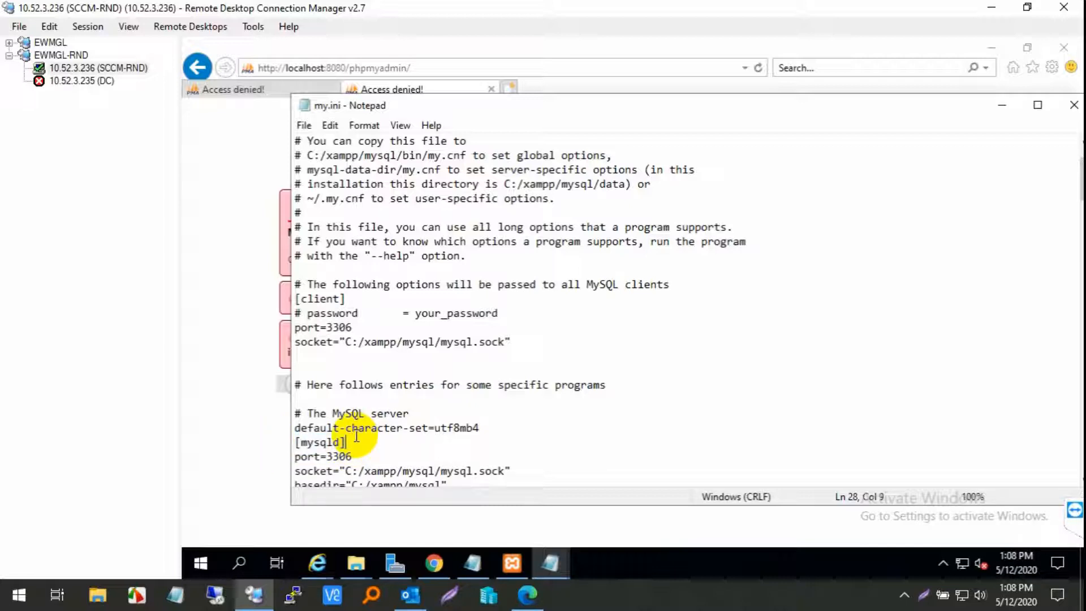
{"action": "key", "text": "enter"}
{"action": "type", "text": "skip-grant-tables"}
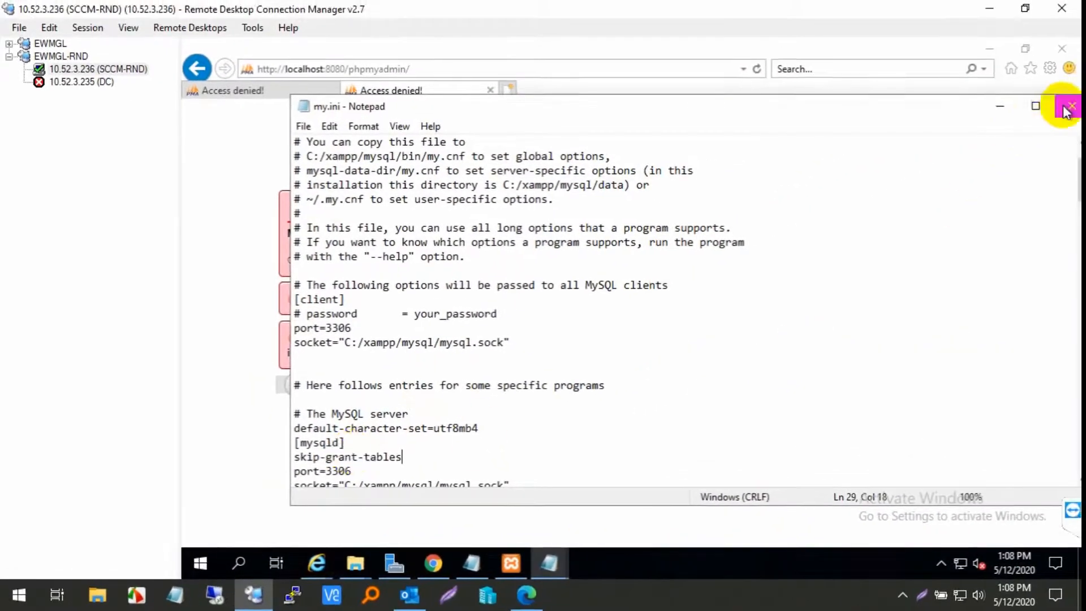
{"action": "left_click", "coordinate": [1069, 105]}
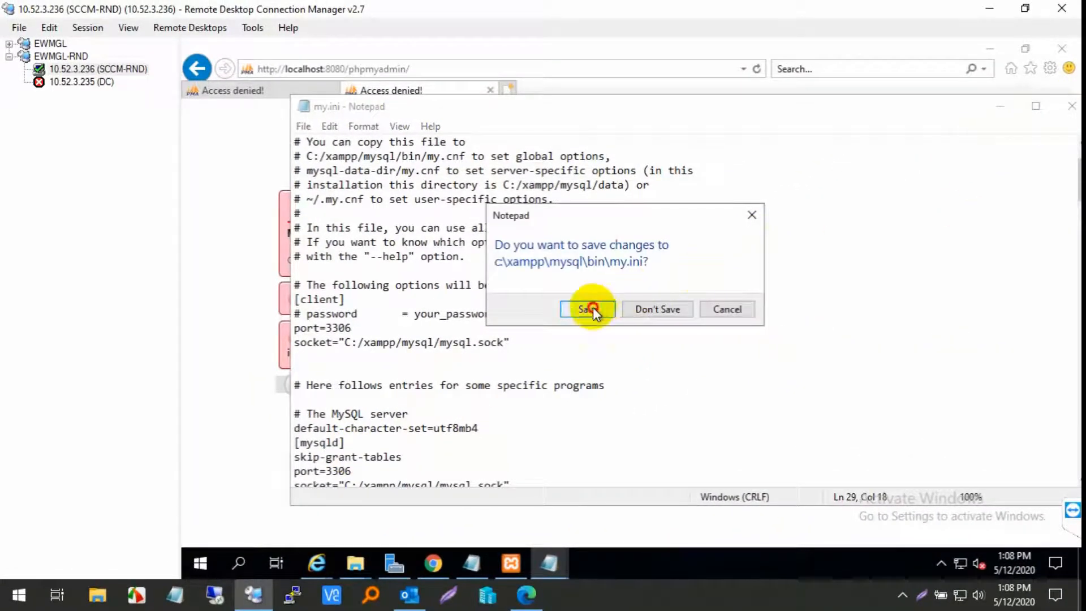
{"action": "left_click", "coordinate": [587, 309]}
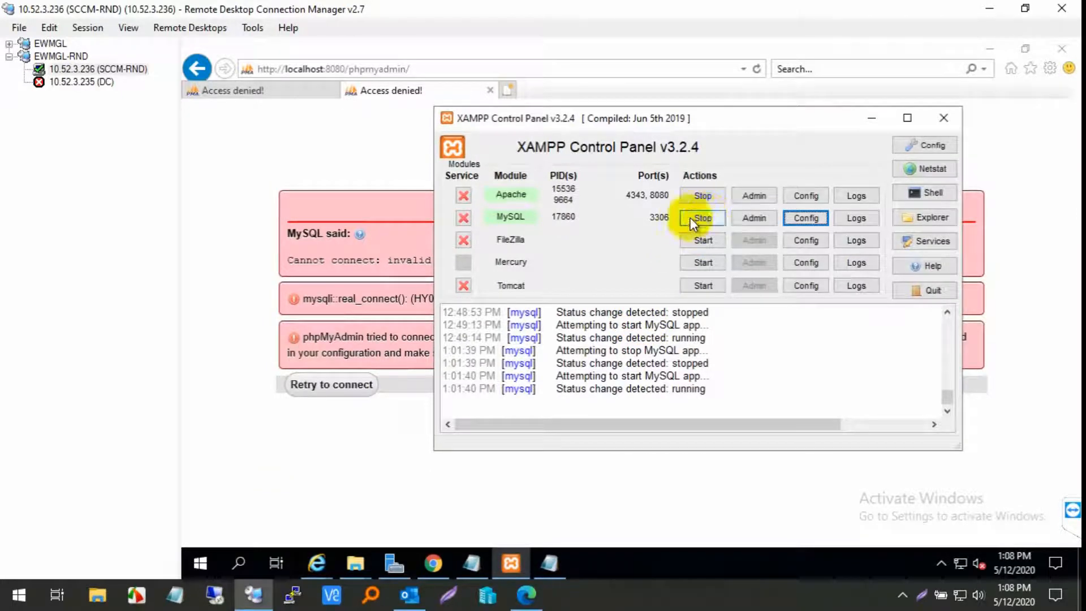
- Stop and start the MySQL module so it reloads the edited my.ini
{"action": "left_click", "coordinate": [701, 217]}
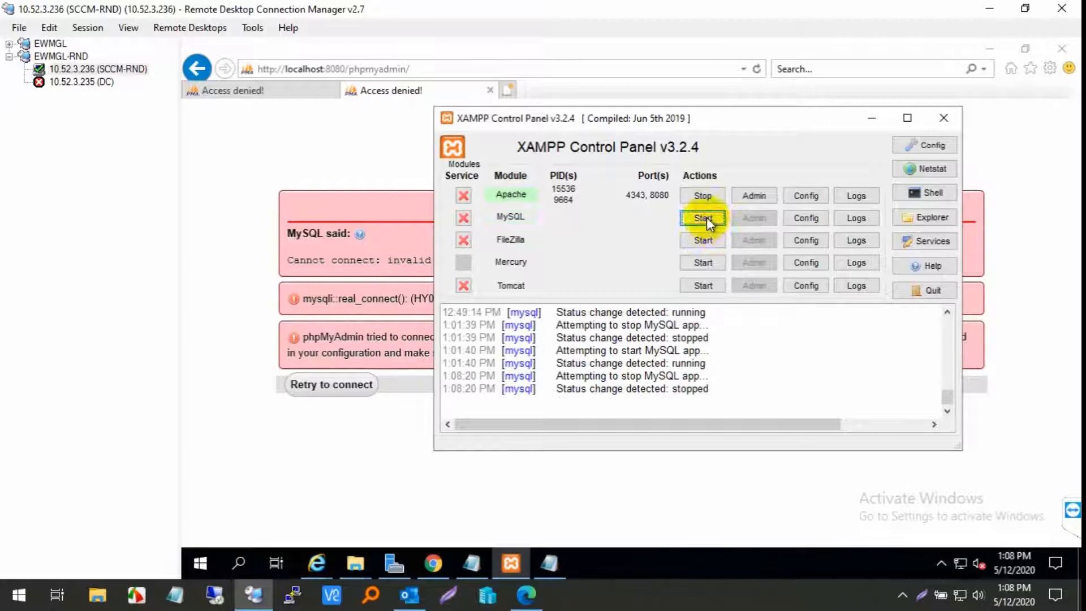
{"action": "left_click", "coordinate": [703, 217]}
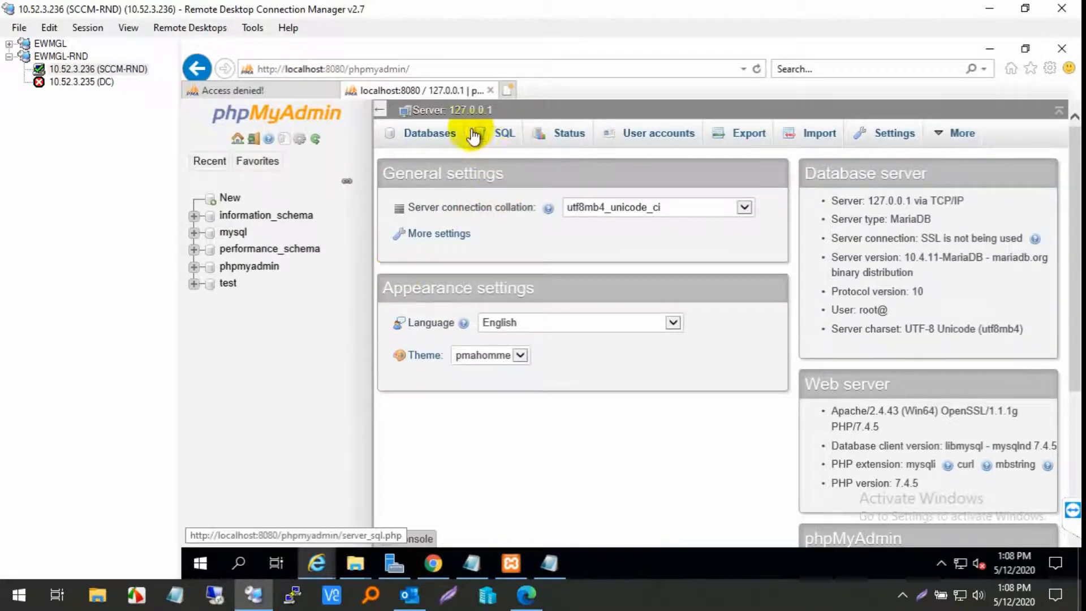
- Browse Databases and SQL, then view the User accounts overview showing root with all privileges
{"action": "left_click", "coordinate": [430, 134]}
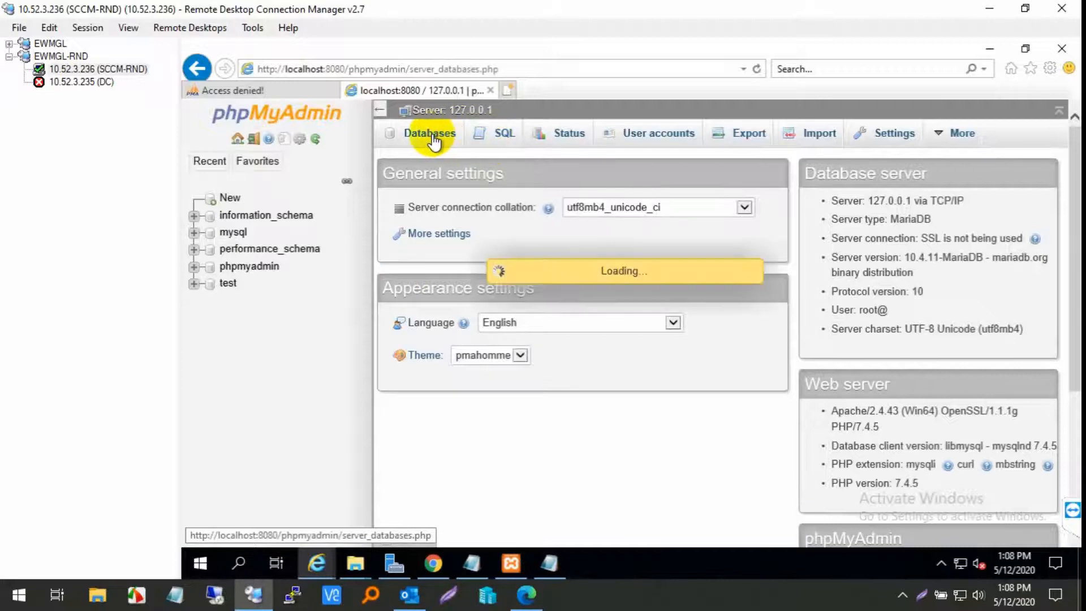
{"action": "left_click", "coordinate": [430, 134]}
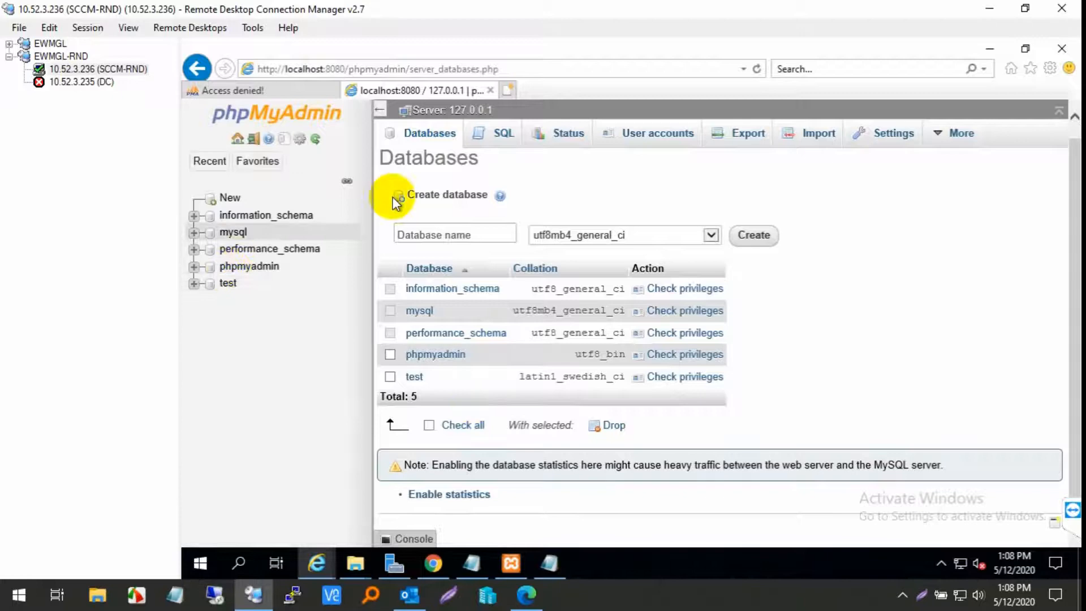
{"action": "left_click", "coordinate": [504, 134]}
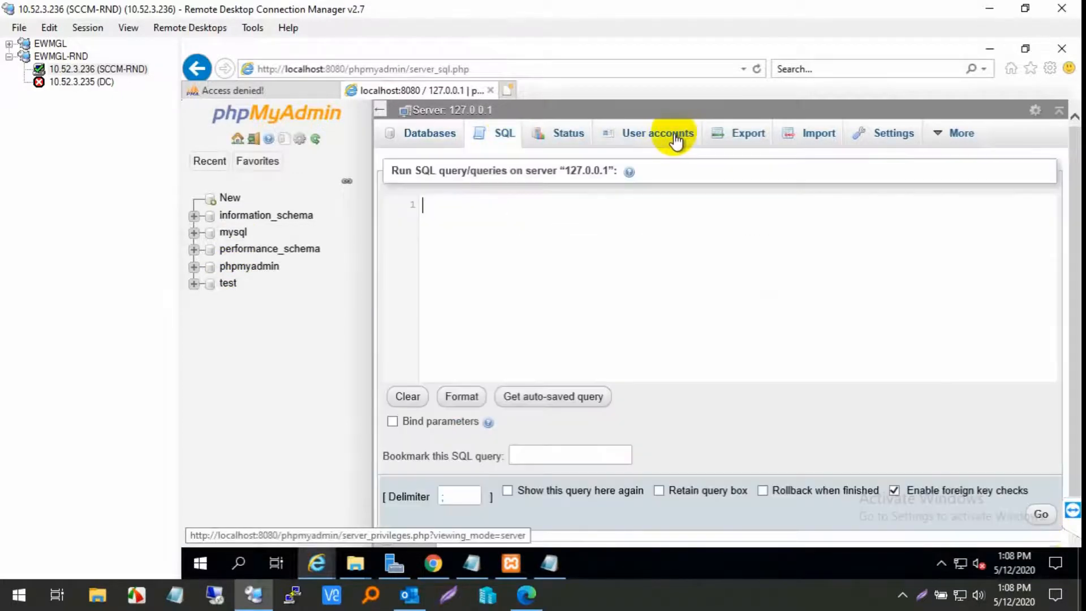
{"action": "left_click", "coordinate": [657, 133]}
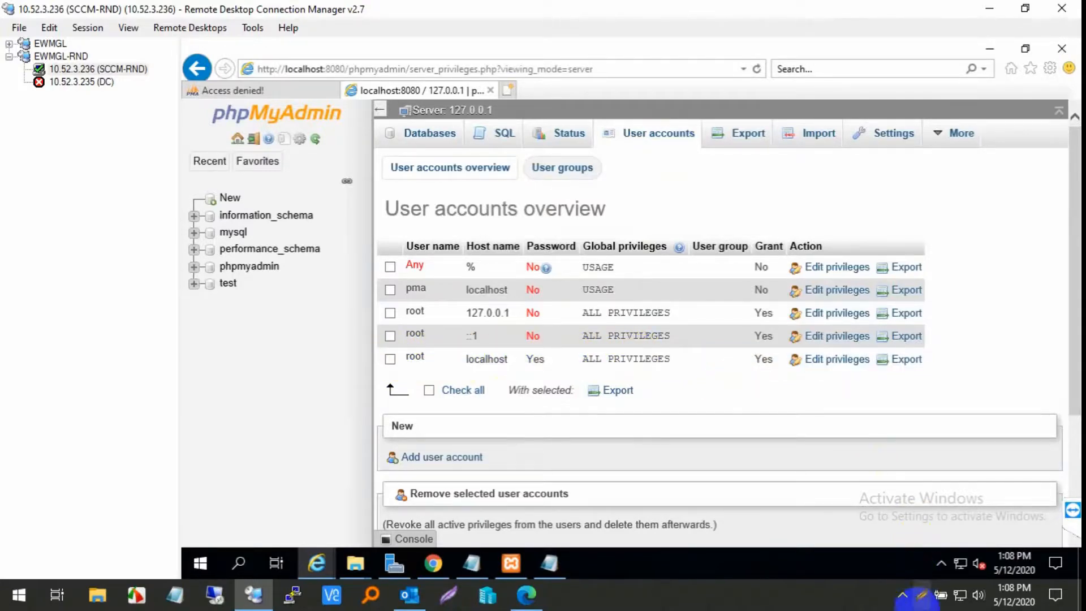
{"action": "left_click", "coordinate": [904, 594]}
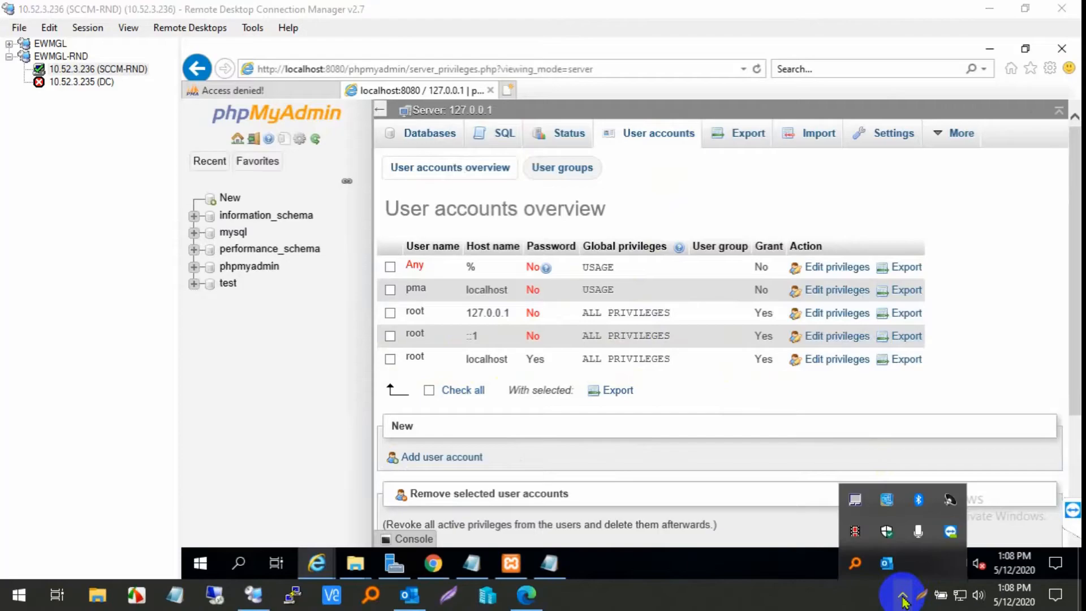